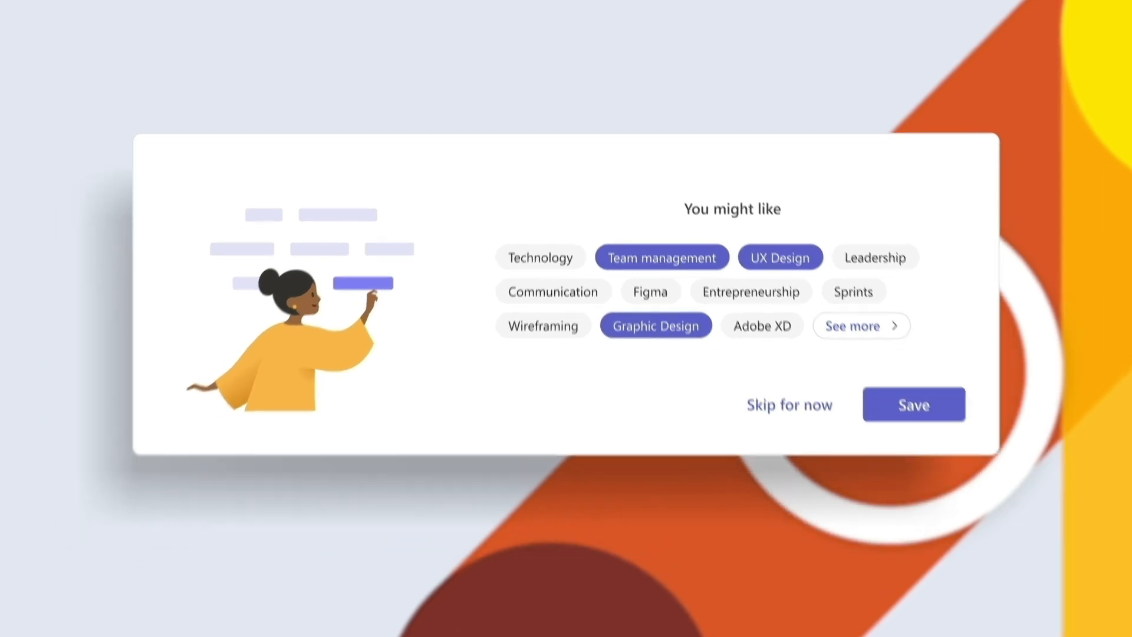
Save Team management, UX Design and Graphic Design as interests from the 'You might like' dialog.
{"action": "left_click", "coordinate": [912, 404]}
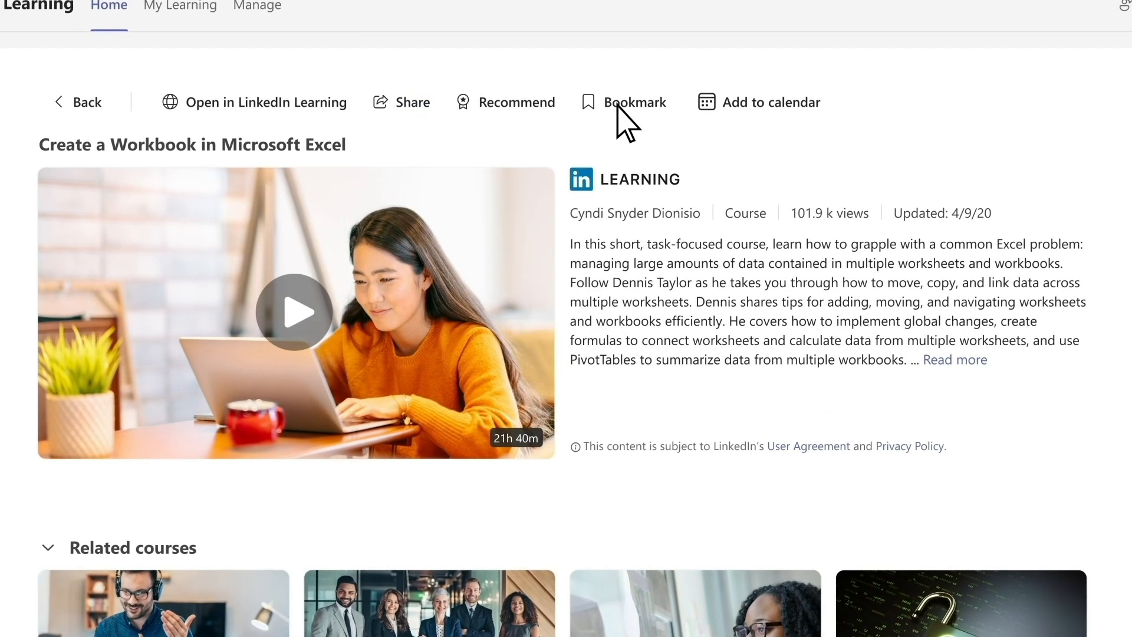
Add the note 'Helpful training for the new project.' to the 4/25/2022 1:30–5:00 PM calendar event.
{"action": "left_click", "coordinate": [772, 102]}
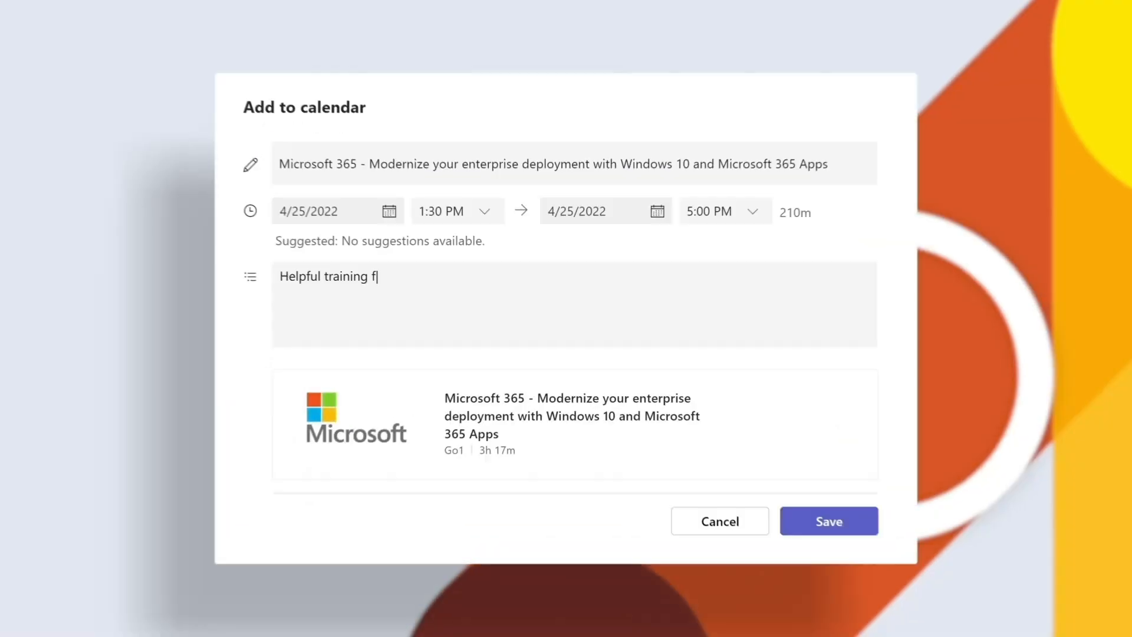
{"action": "type", "text": "or the new project."}
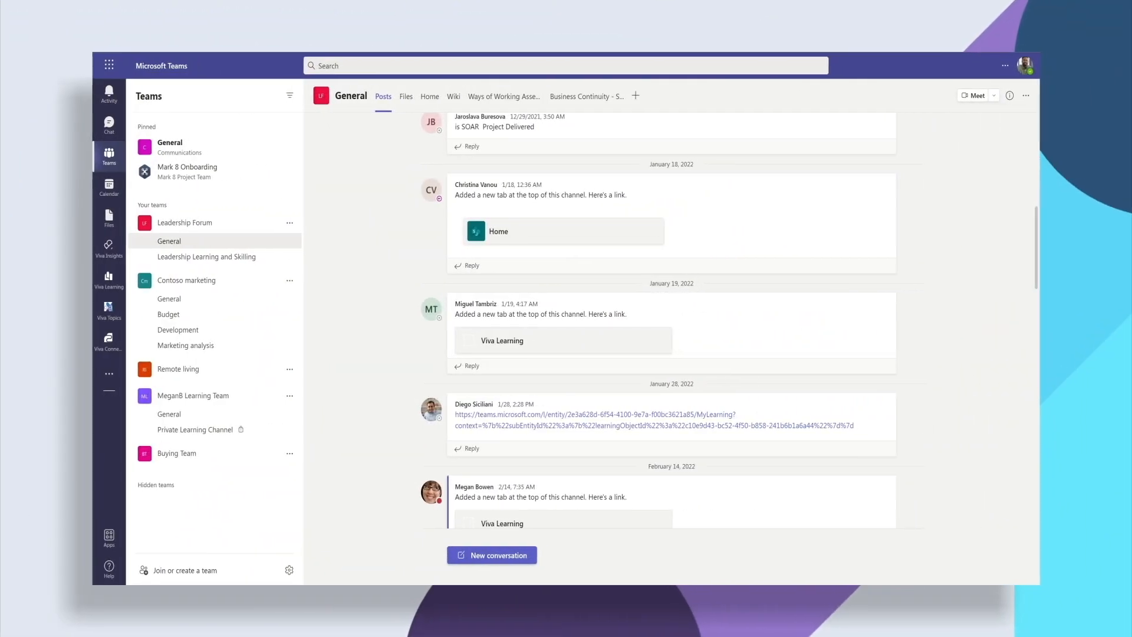
Add a Viva Learning channel tab featuring Design Patterns: Creational, posting it to the General channel.
{"action": "left_click", "coordinate": [636, 96]}
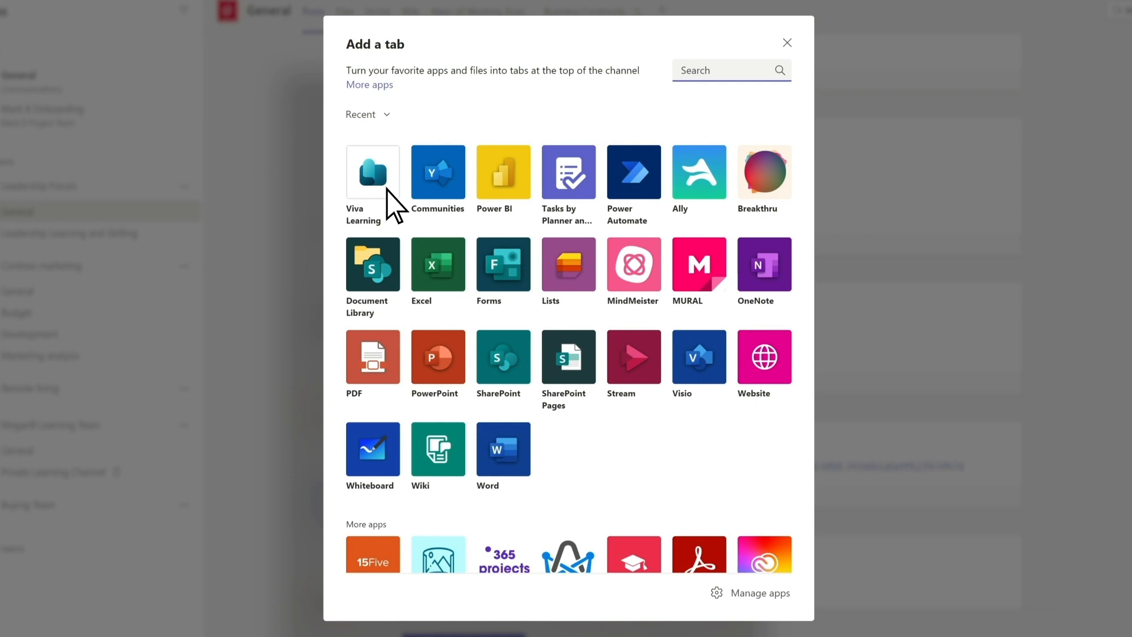
{"action": "left_click", "coordinate": [373, 172]}
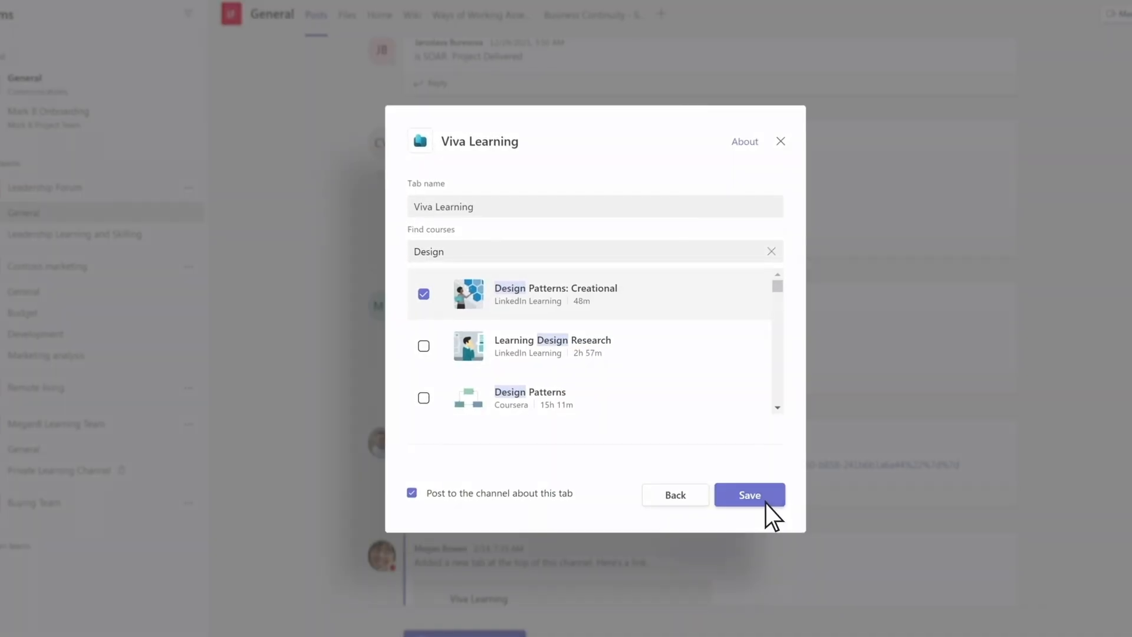
{"action": "left_click", "coordinate": [750, 495]}
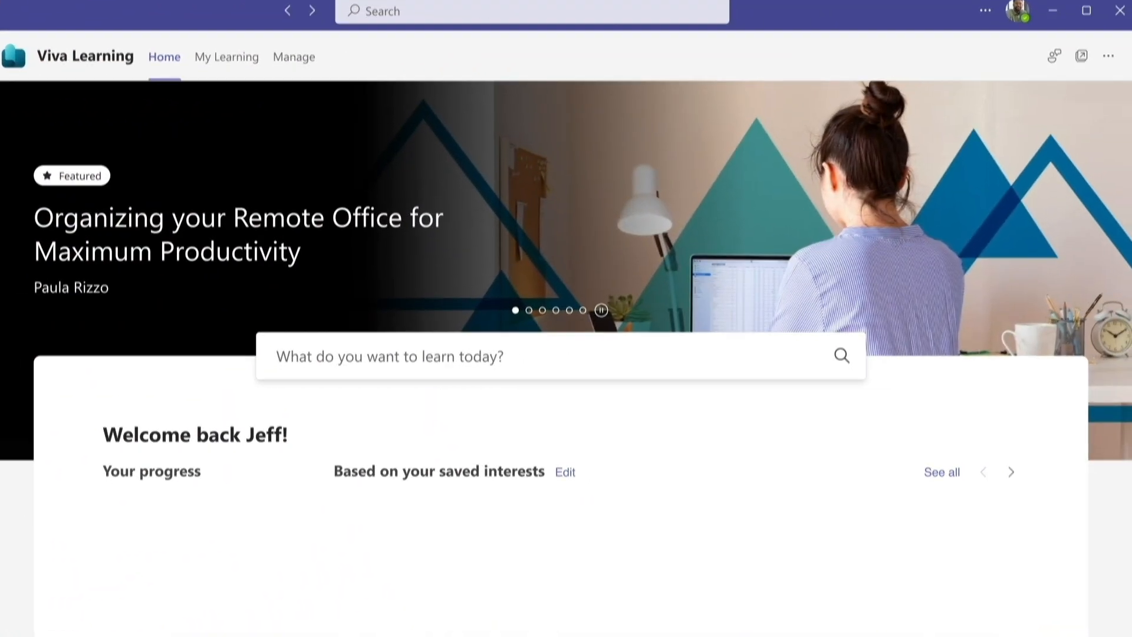
Browse the recently viewed courses, then switch the home page to the Bookmarked (3) courses.
{"action": "scroll", "scroll_direction": "down", "scroll_amount": 3}
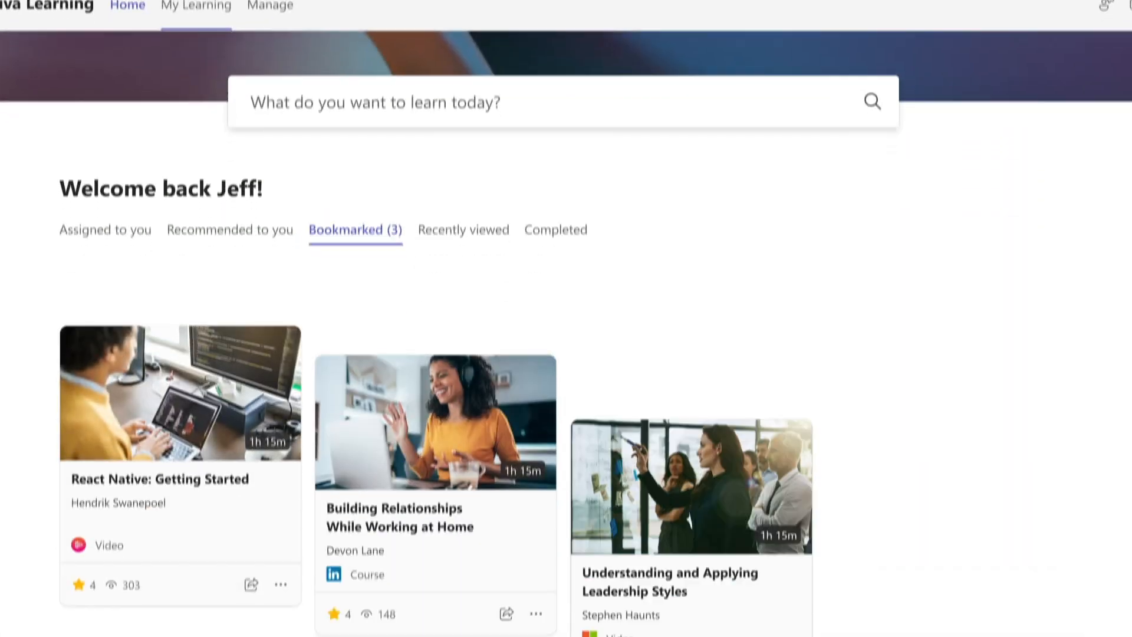
{"action": "scroll", "scroll_direction": "down", "scroll_amount": 3}
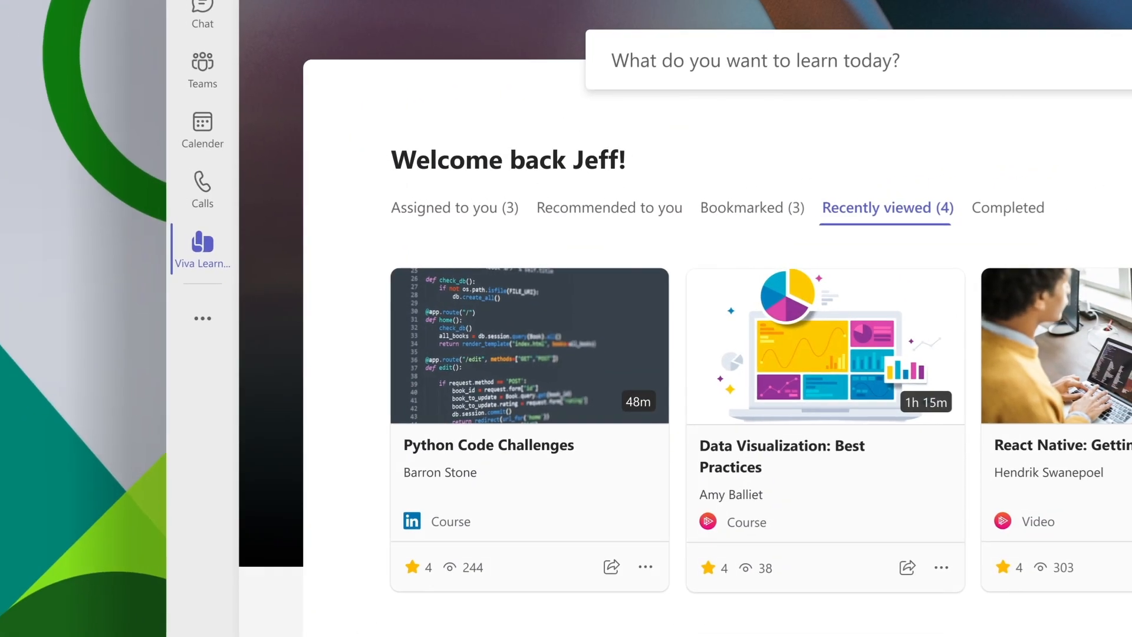
{"action": "left_click", "coordinate": [750, 207]}
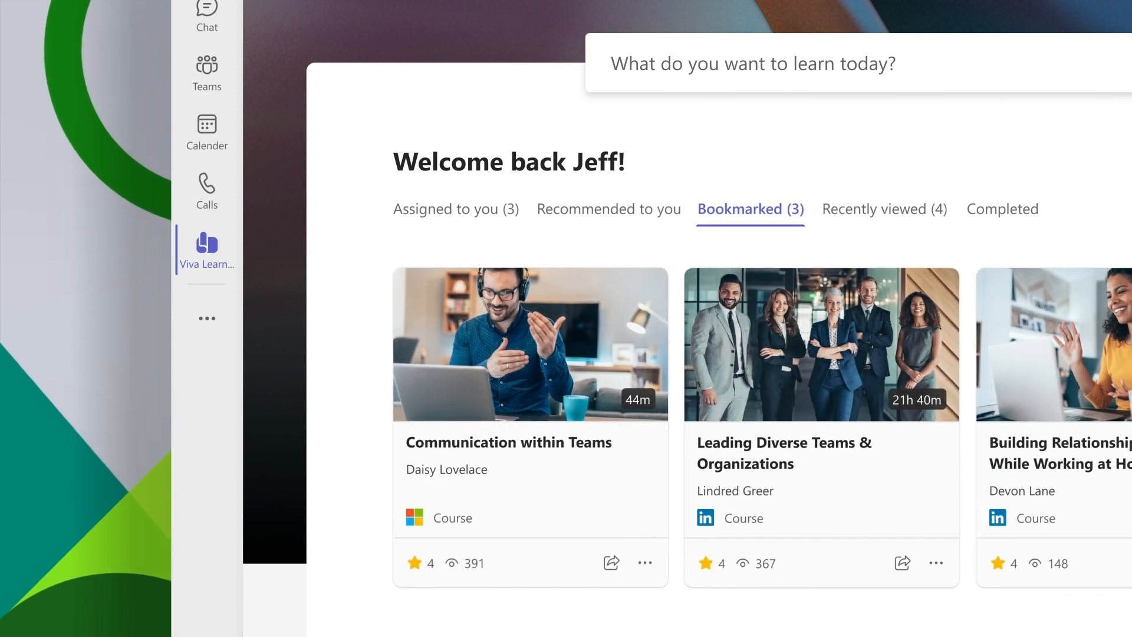
{"action": "left_click", "coordinate": [455, 208]}
{"action": "type", "text": "Design"}
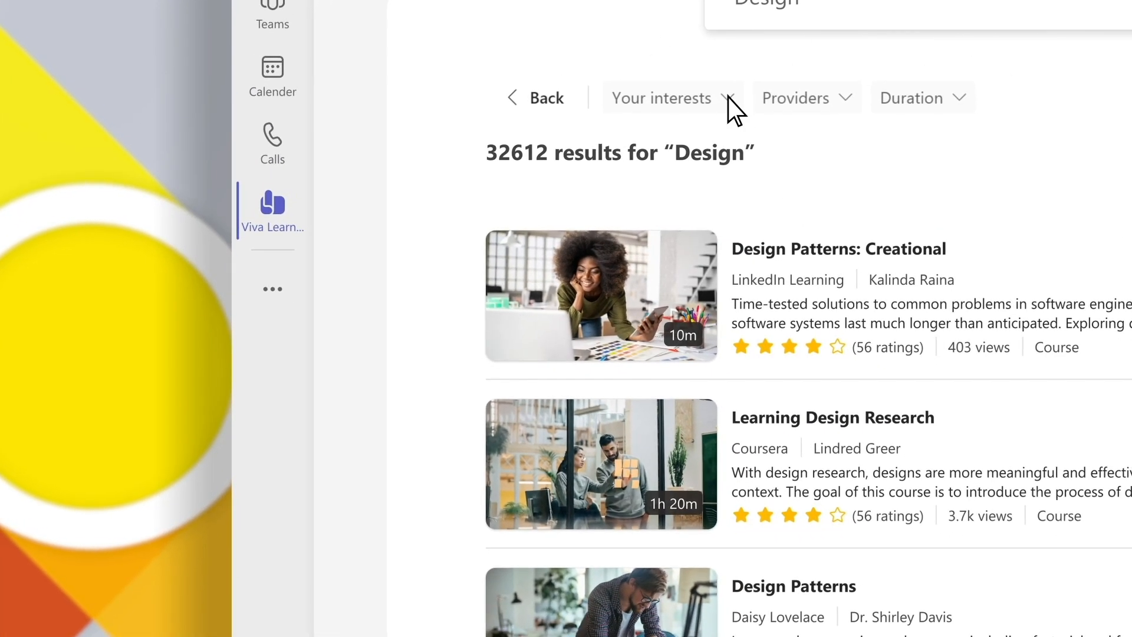
Inspect the Your interests, Duration and Providers filter lists for the 32,612 Design results.
{"action": "left_click", "coordinate": [671, 98]}
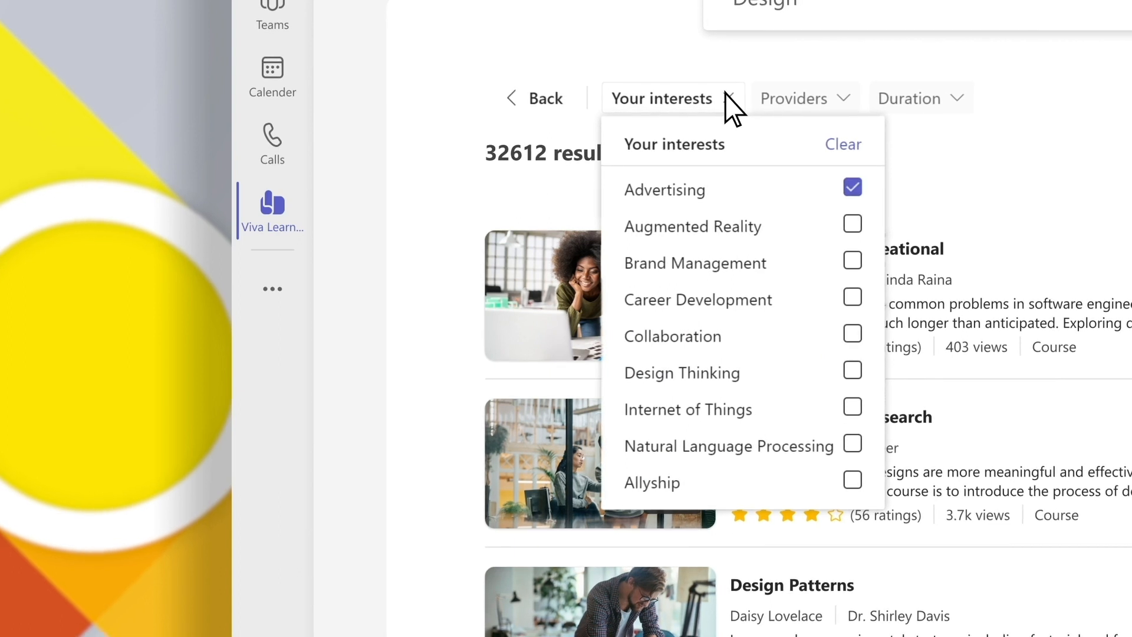
{"action": "left_click", "coordinate": [921, 98]}
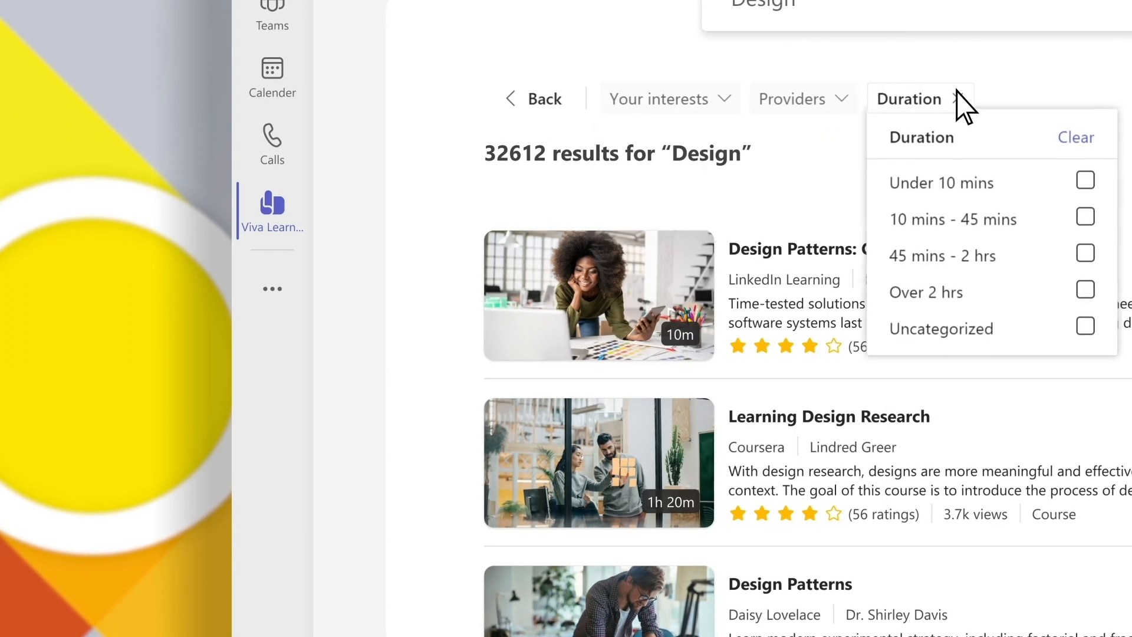
{"action": "left_click", "coordinate": [804, 99]}
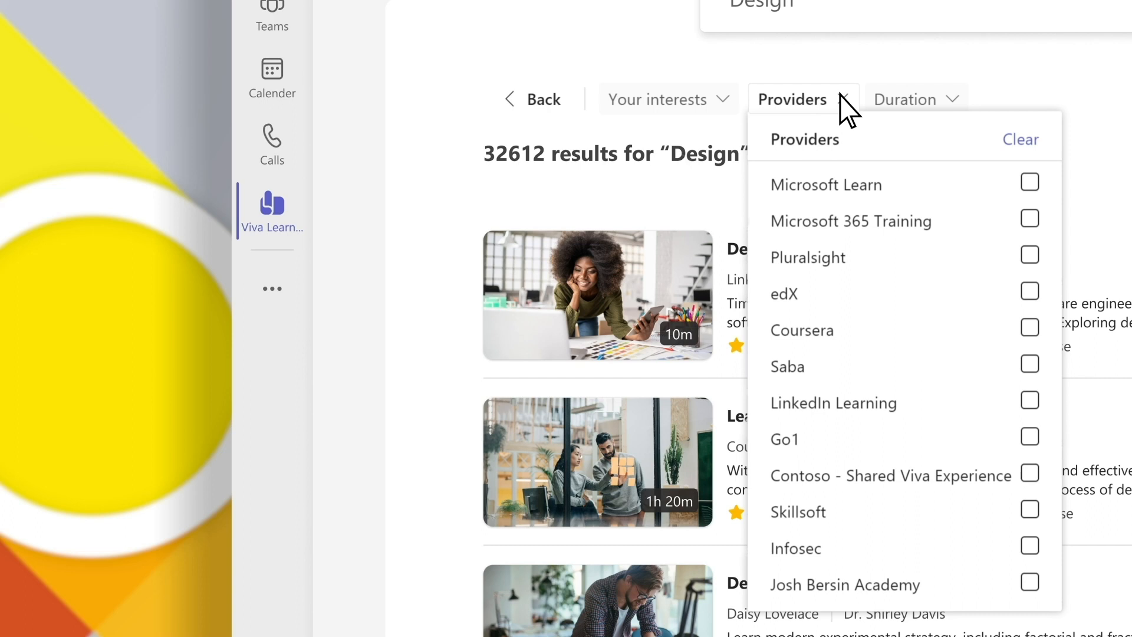